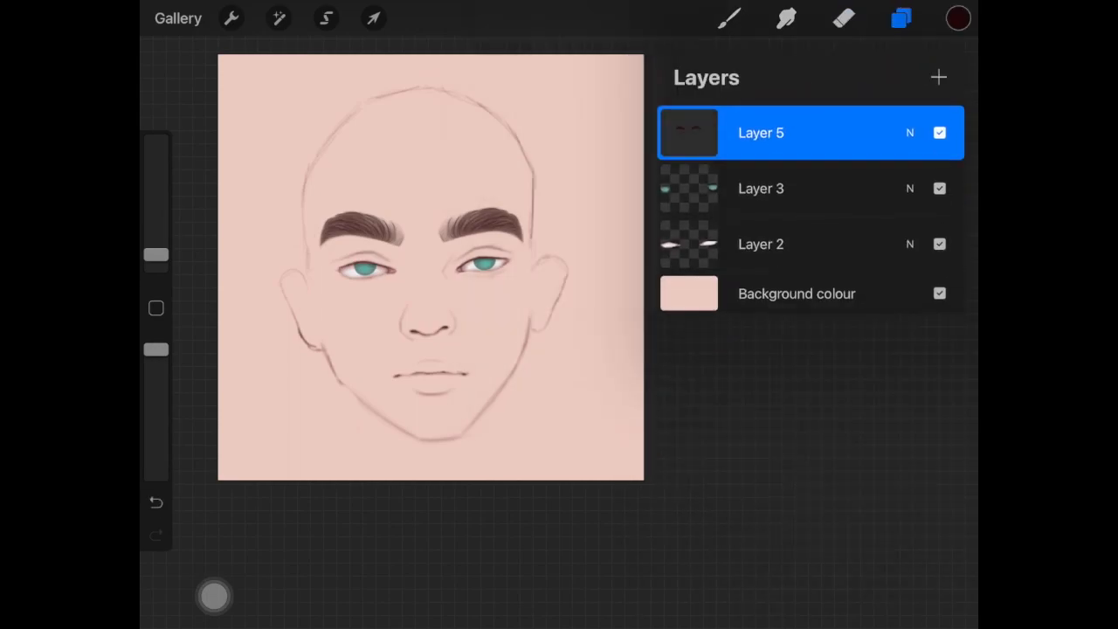
# Add a new blush layer above the eyebrows layer in the Layers panel
pyautogui.click(786, 18)
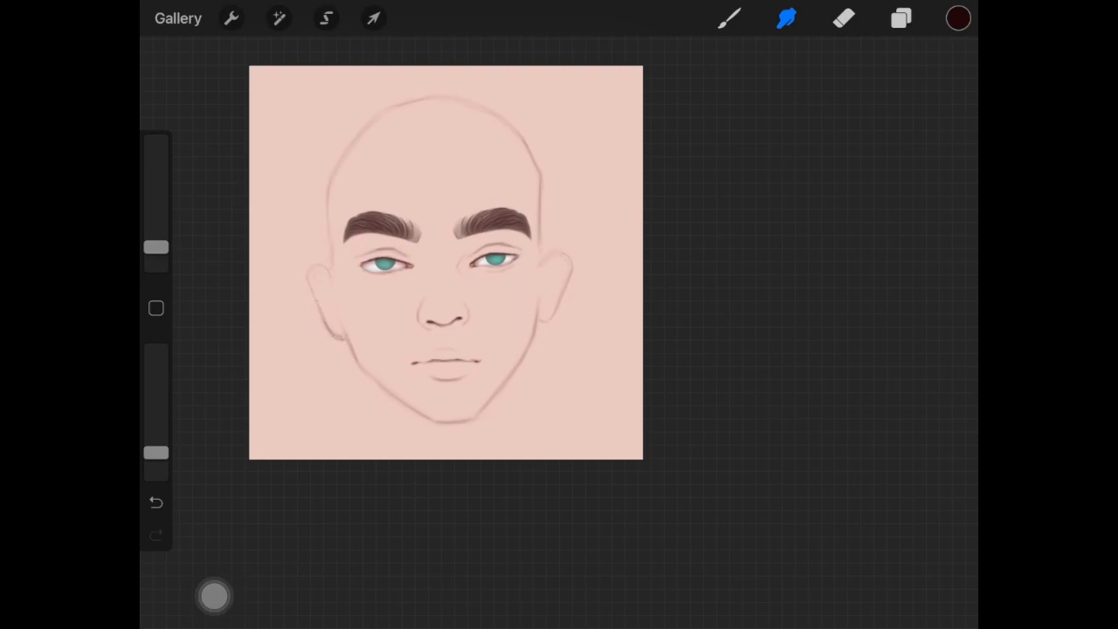
pyautogui.click(902, 18)
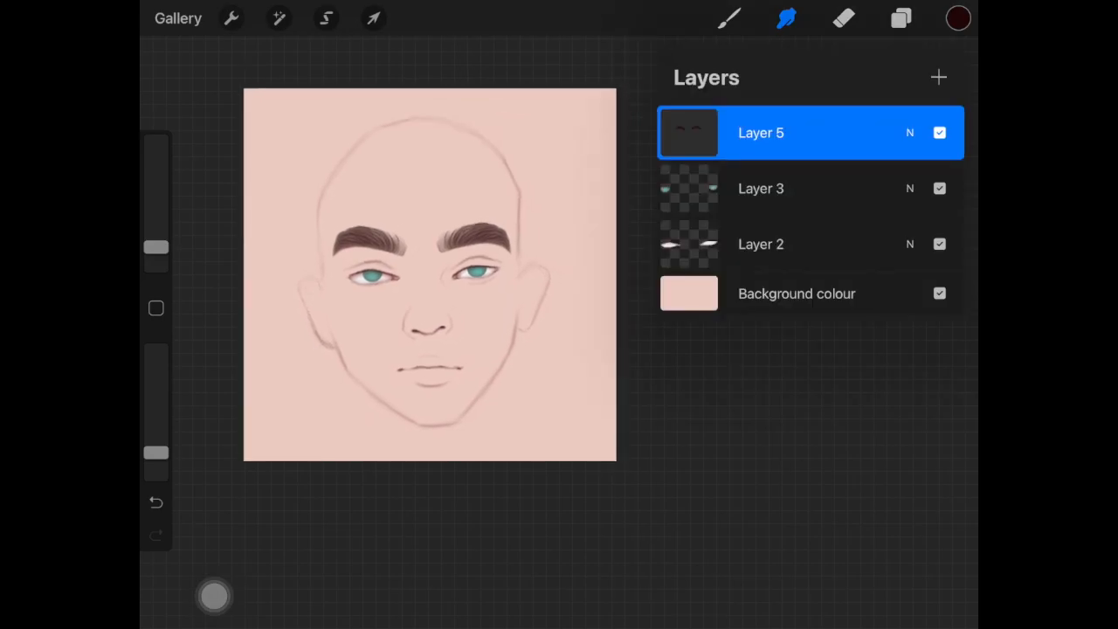
pyautogui.click(901, 18)
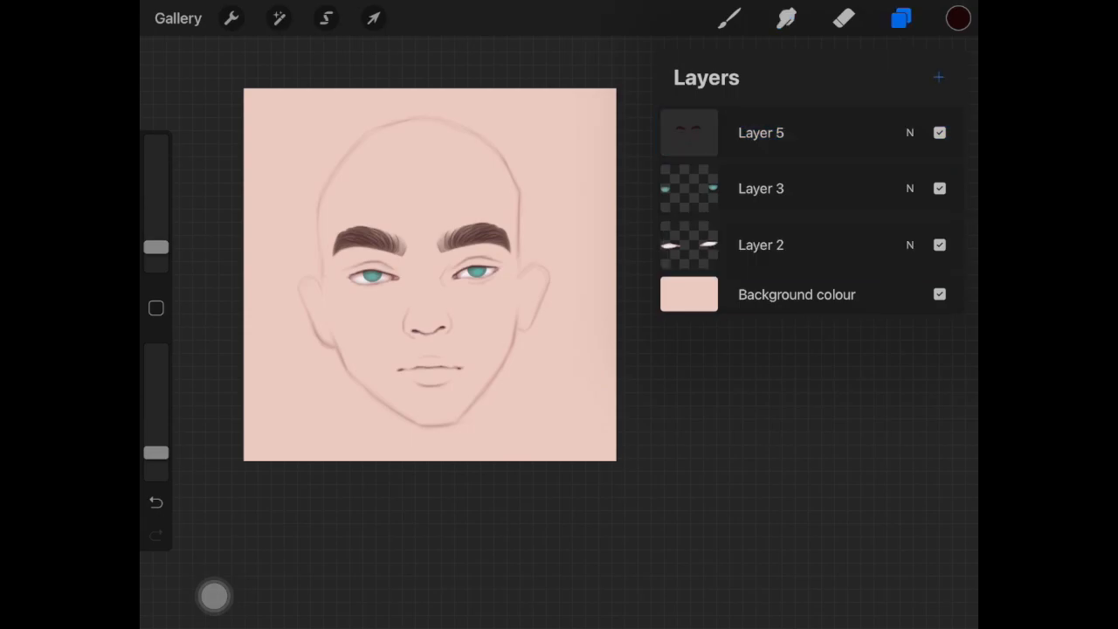
# Brush pink blush onto the cheeks, nose tip and ears and smudge it into the skin
pyautogui.click(957, 17)
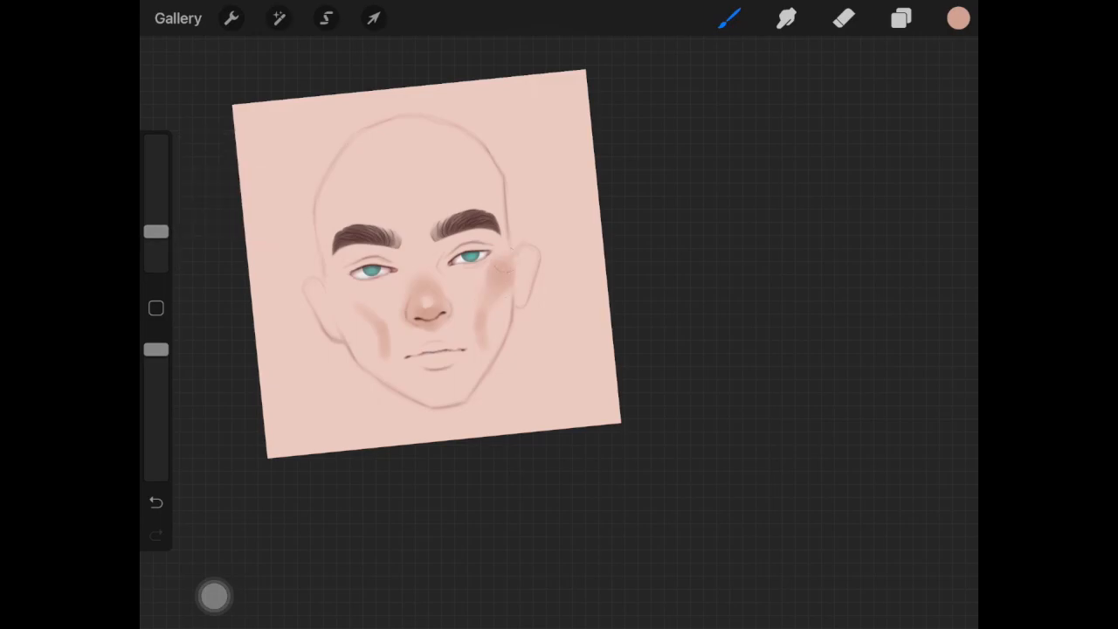
pyautogui.moveTo(155, 231); pyautogui.dragTo(156, 241)
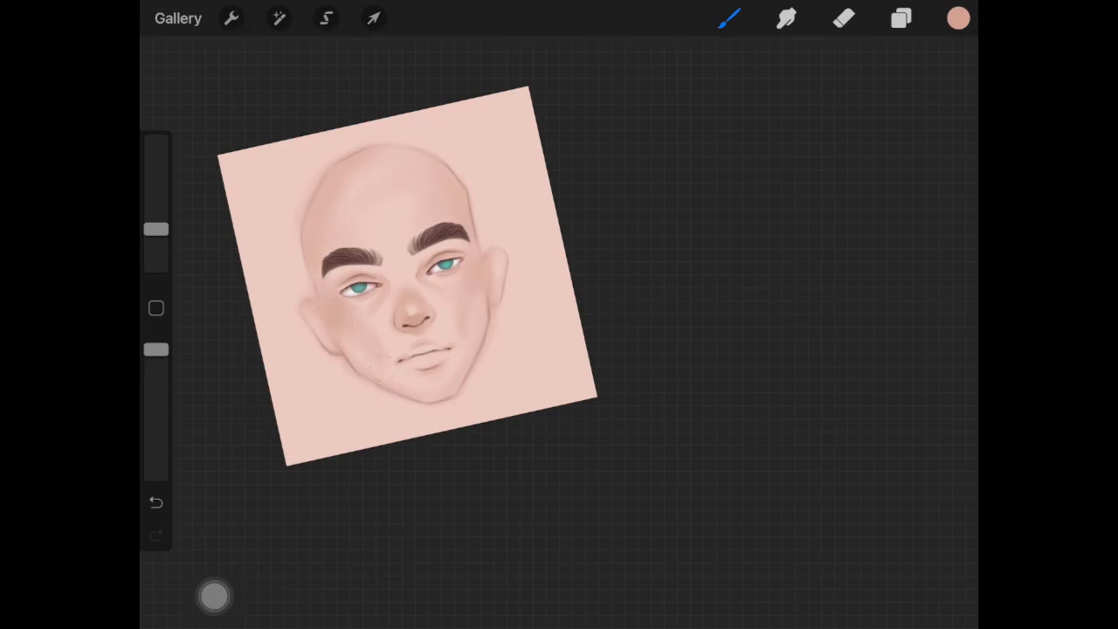
# Shade under the cheekbones with a darker skin tone and blend it along the jaw
pyautogui.click(957, 17)
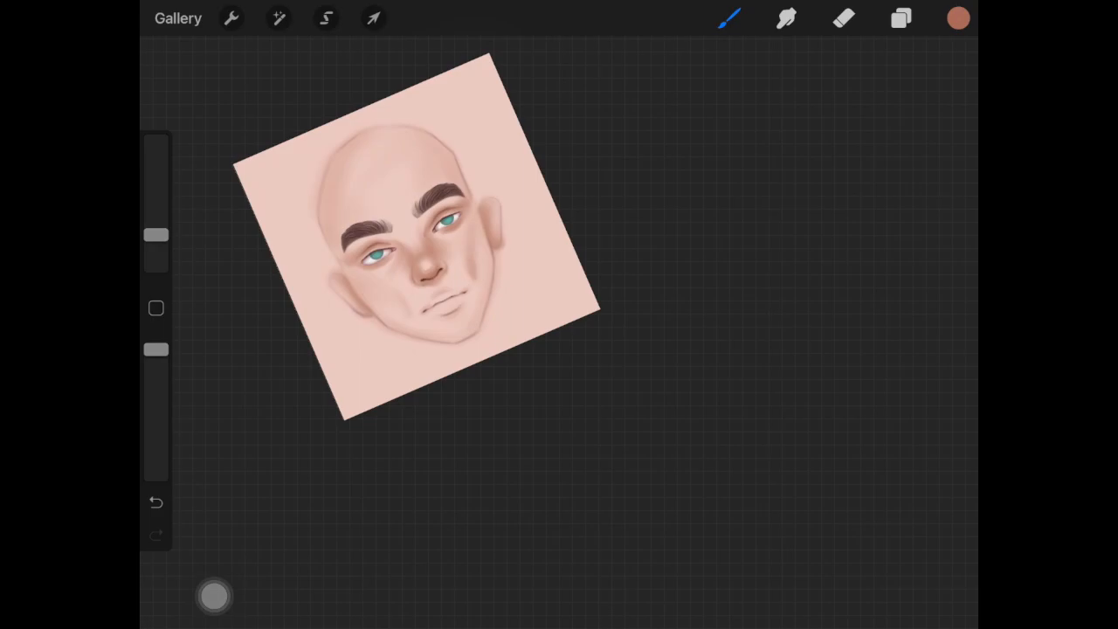
pyautogui.moveTo(157, 236); pyautogui.dragTo(157, 227)
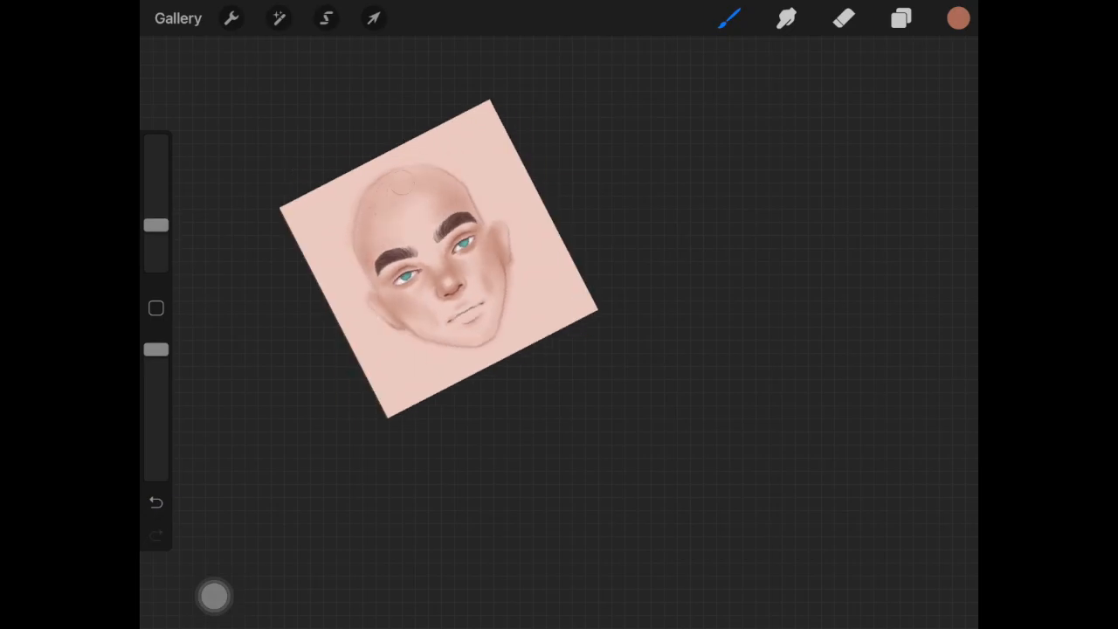
pyautogui.moveTo(157, 245); pyautogui.dragTo(157, 241)
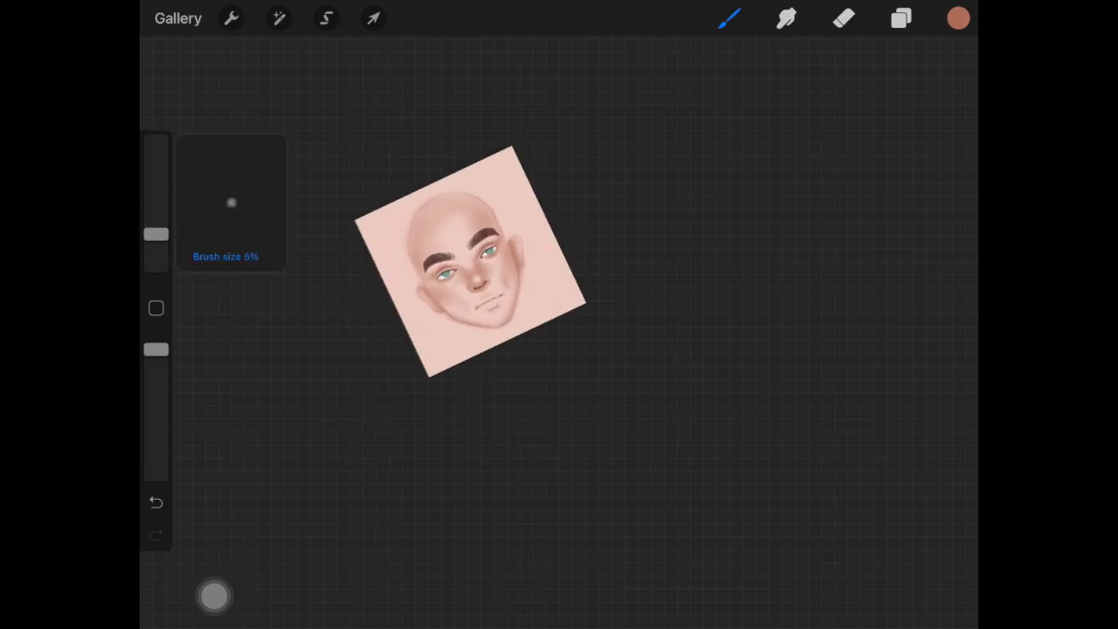
# Lay redder tones over the cheeks and nose so the face reads as flushed
pyautogui.click(958, 17)
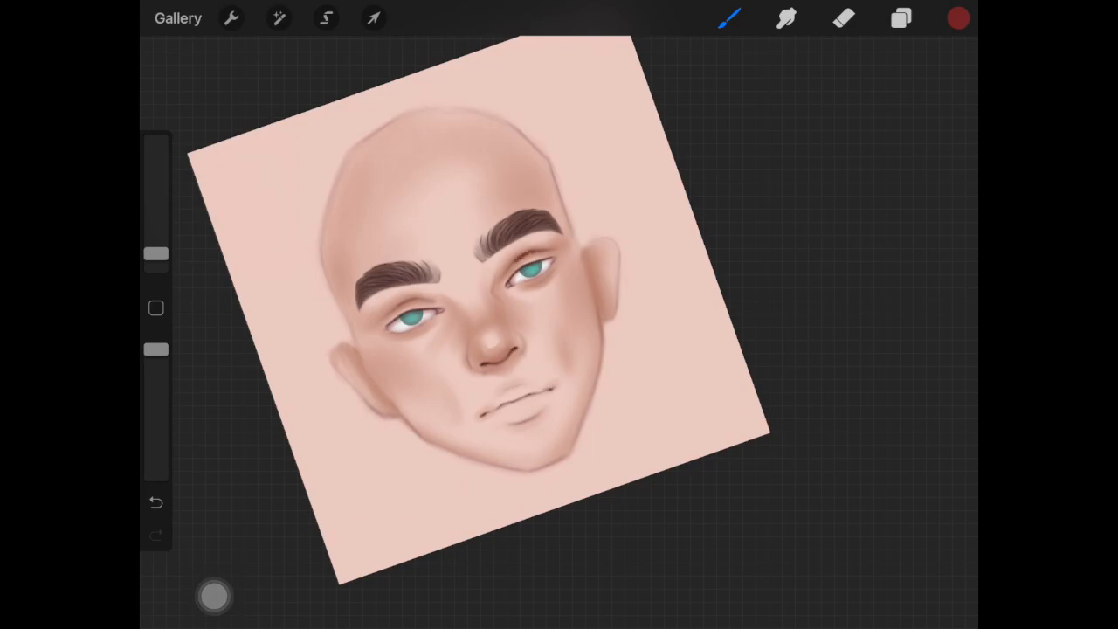
pyautogui.moveTo(157, 253); pyautogui.dragTo(158, 242)
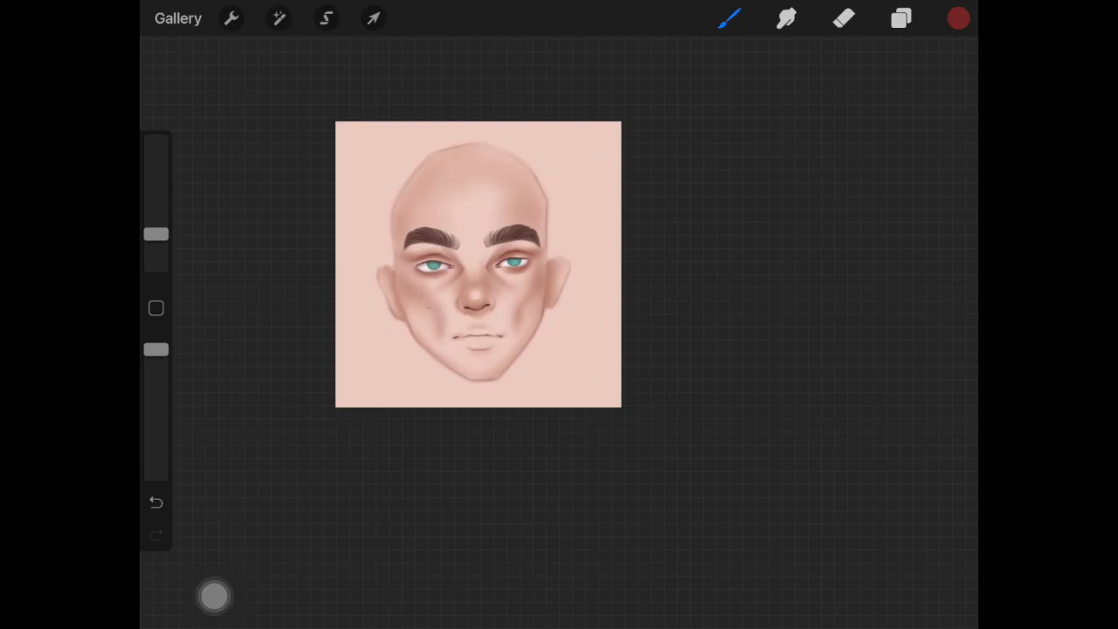
# Alternate brush and smudge to paint and soften the first rosy blush strokes
pyautogui.click(787, 17)
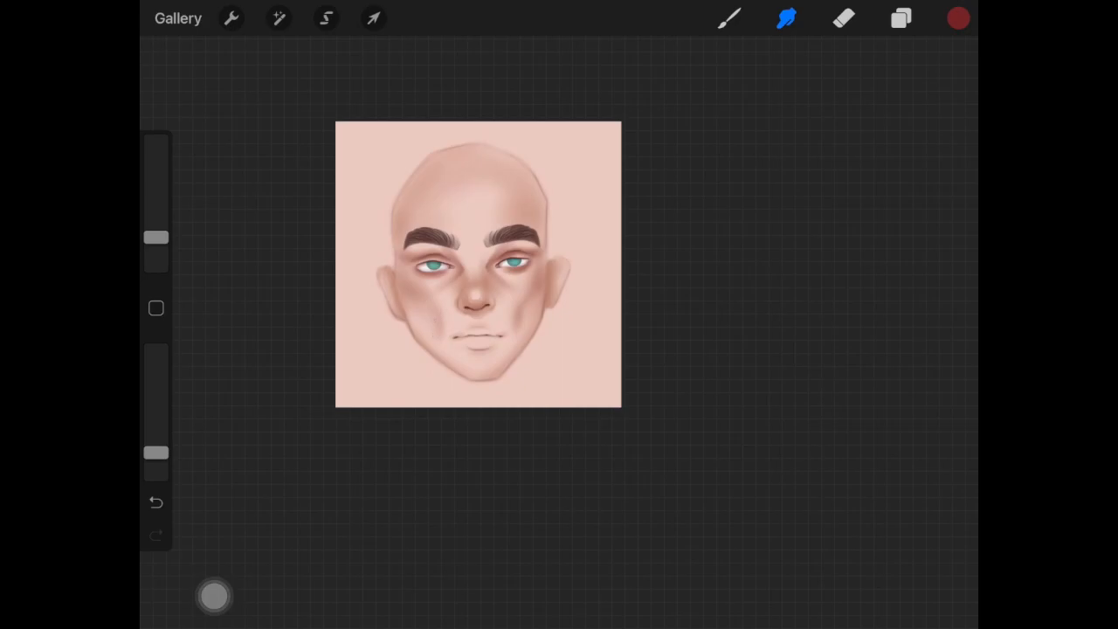
pyautogui.click(730, 17)
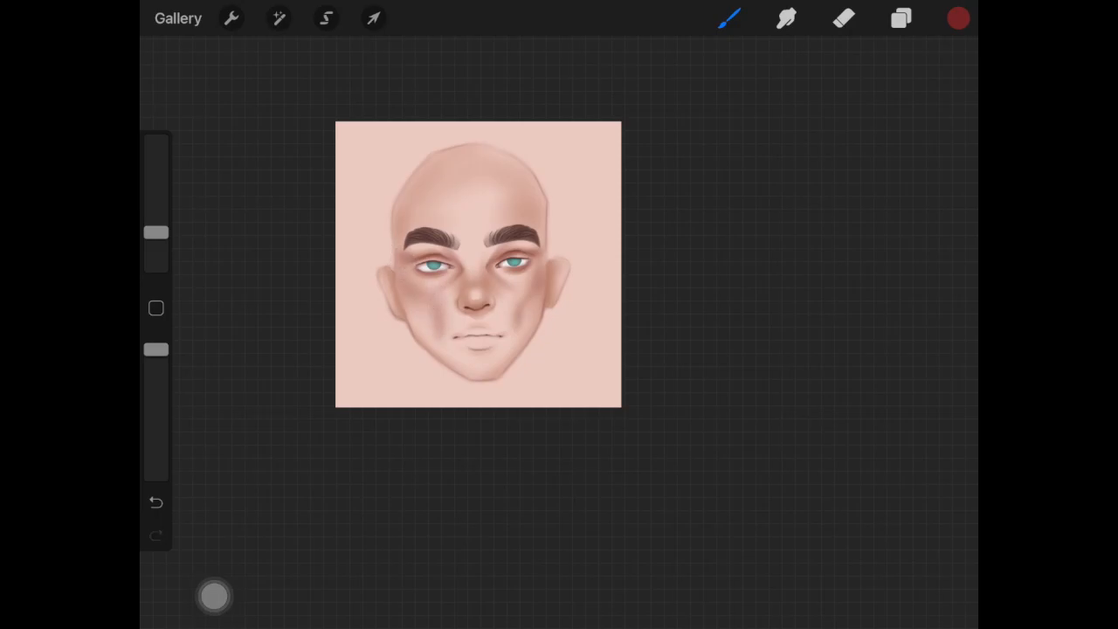
pyautogui.click(155, 501)
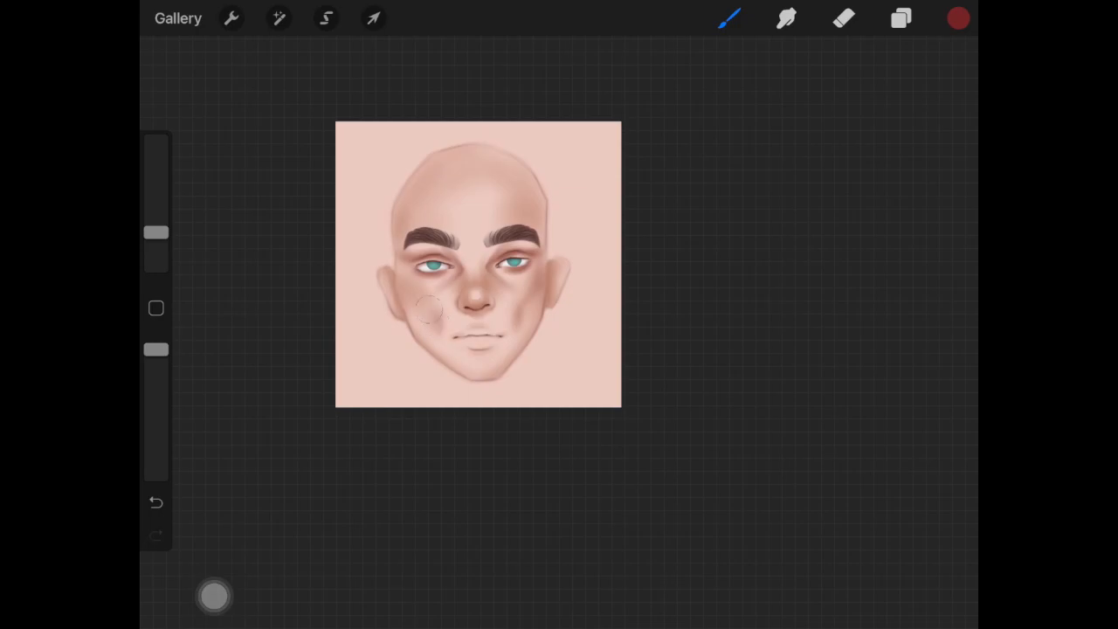
pyautogui.click(786, 17)
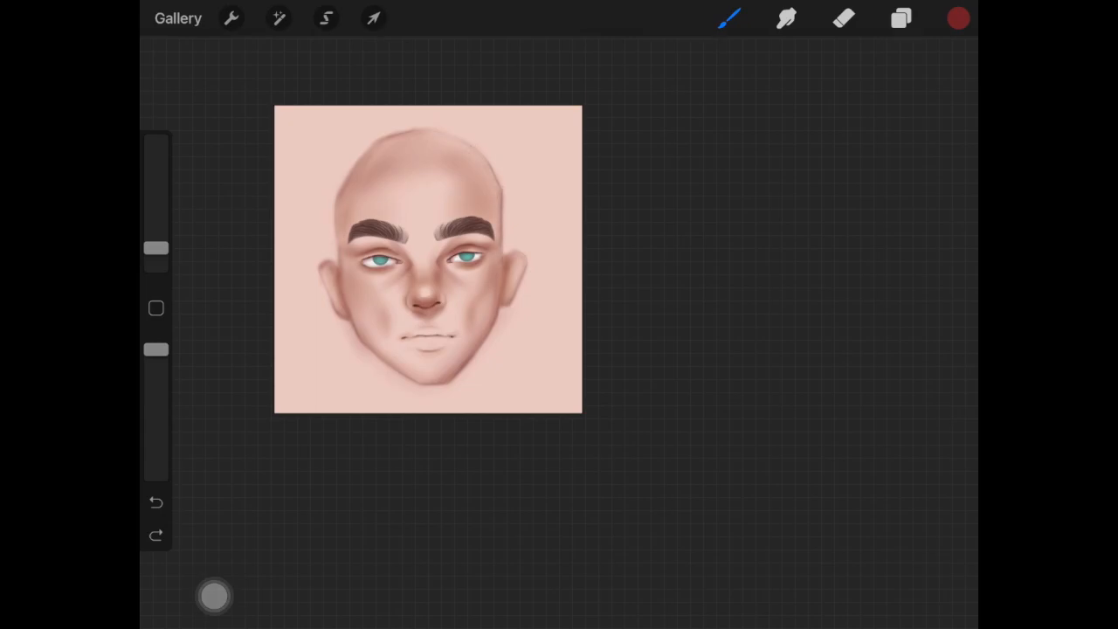
# Pick a brighter pink from the colour picker for the cheek and nose-tip blush
pyautogui.click(902, 17)
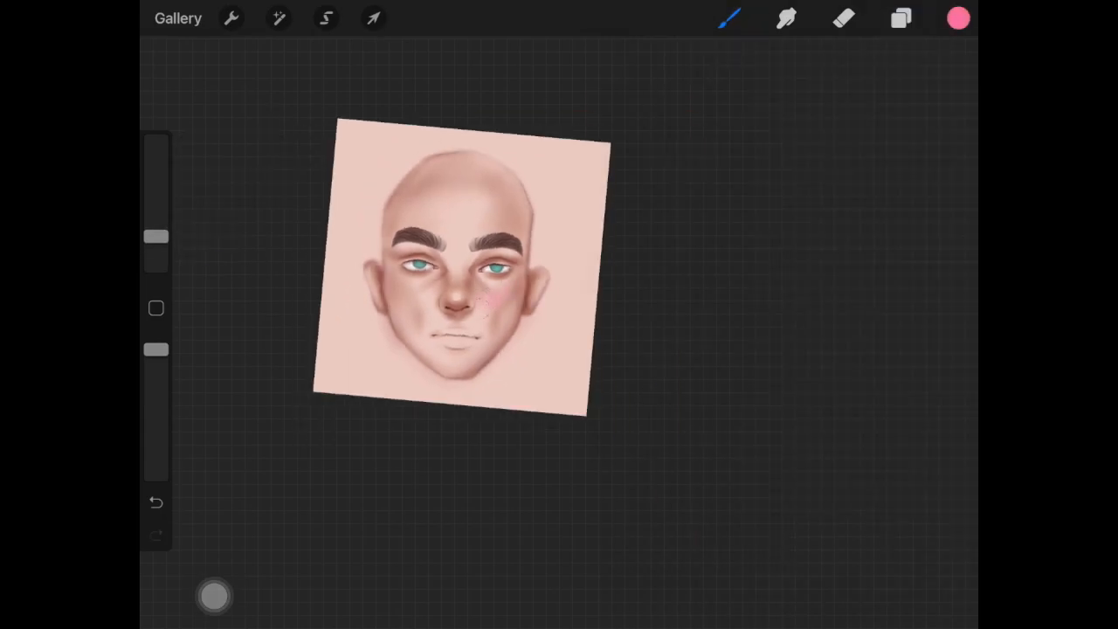
pyautogui.click(428, 297)
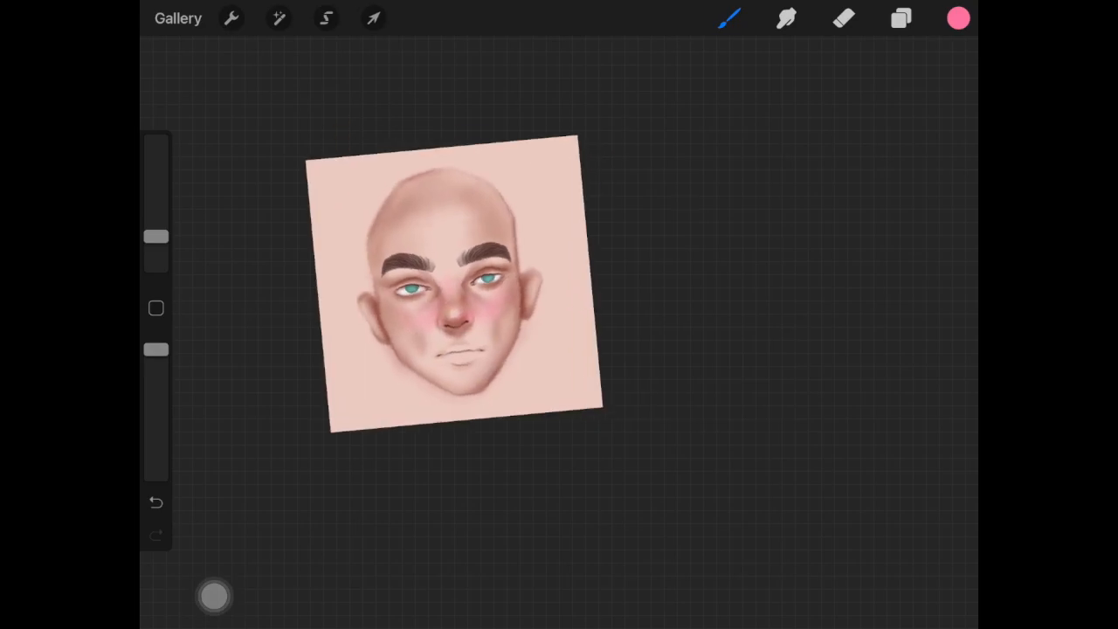
pyautogui.click(901, 17)
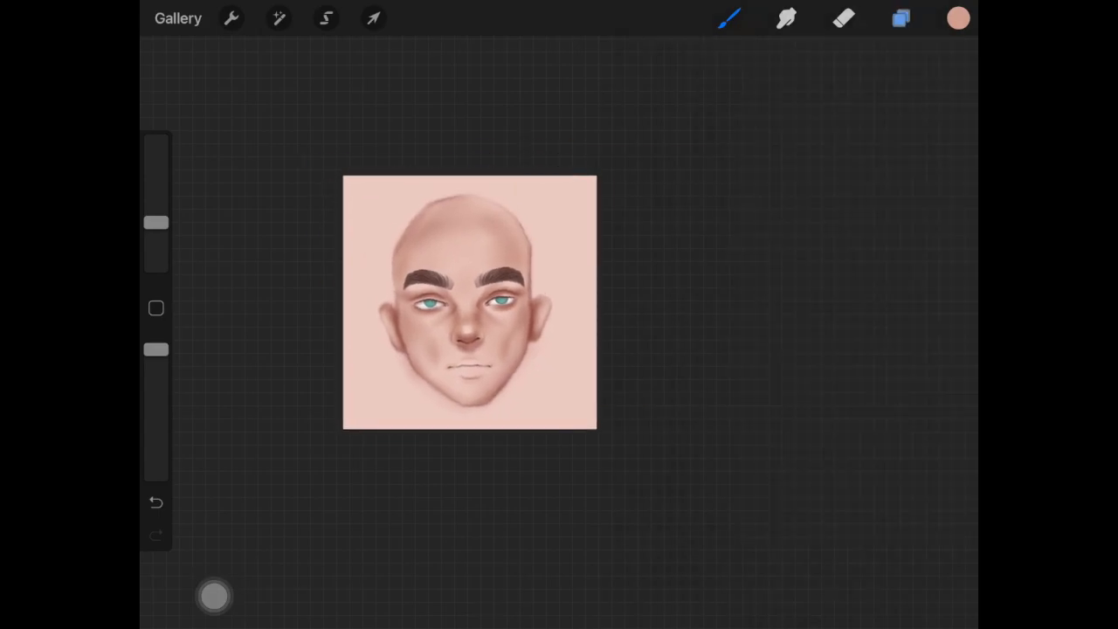
pyautogui.click(958, 18)
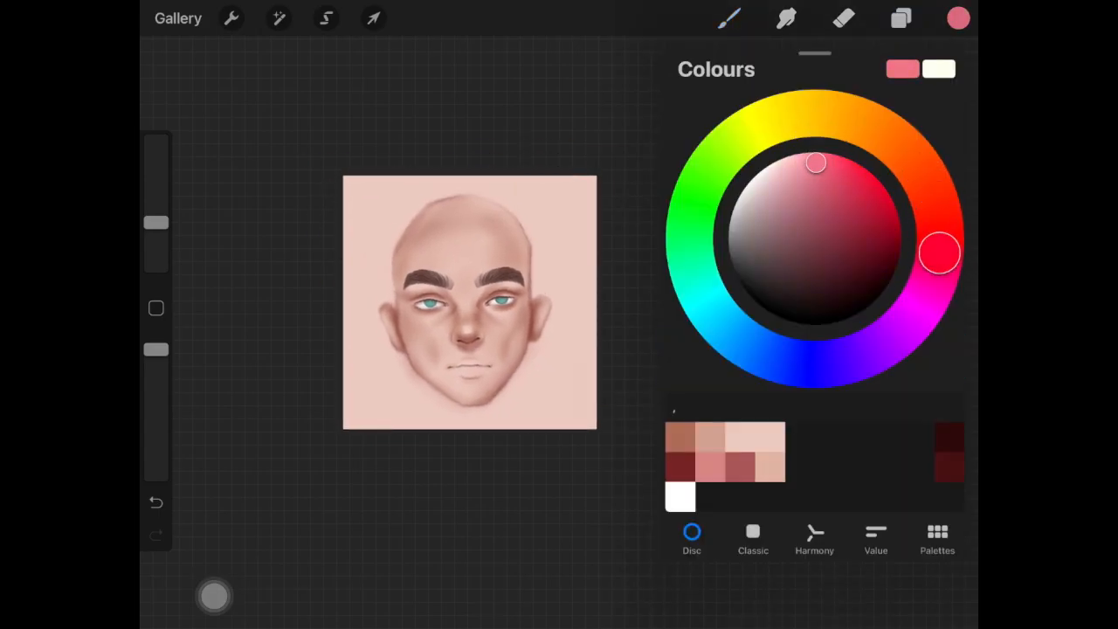
pyautogui.click(958, 18)
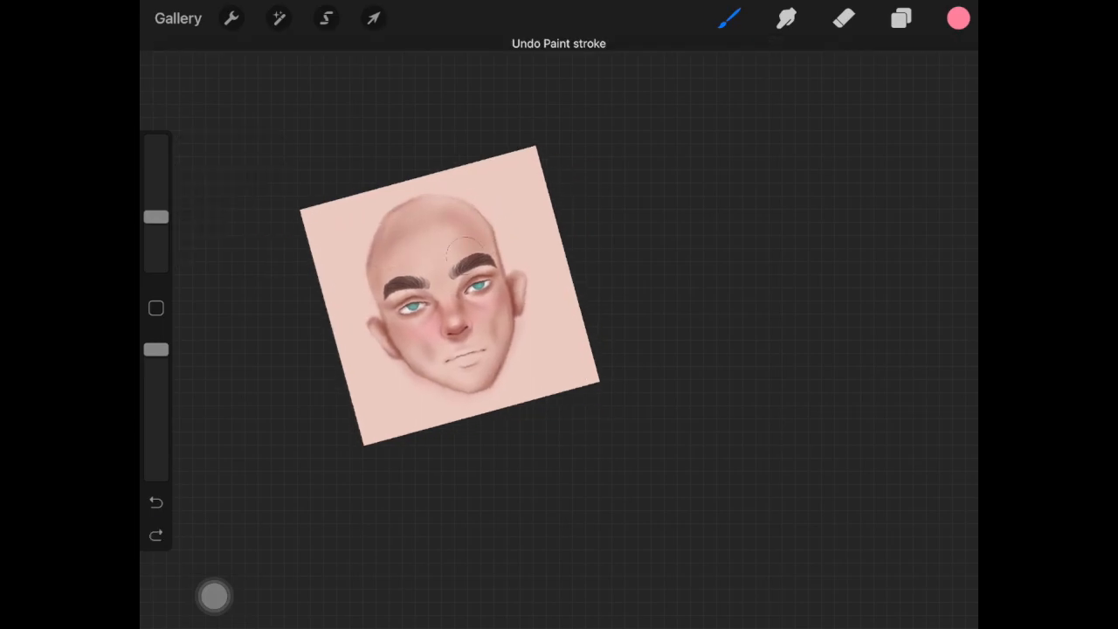
# Paint white highlights on the nose, cheekbones and lips, softening them with Smudge
pyautogui.click(155, 502)
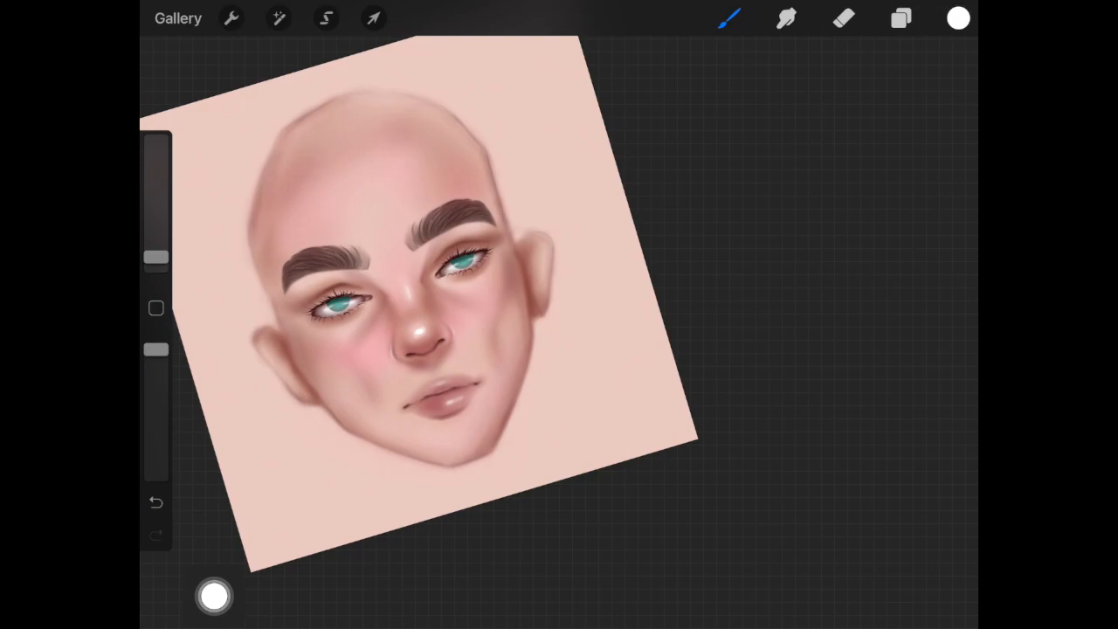
pyautogui.click(213, 596)
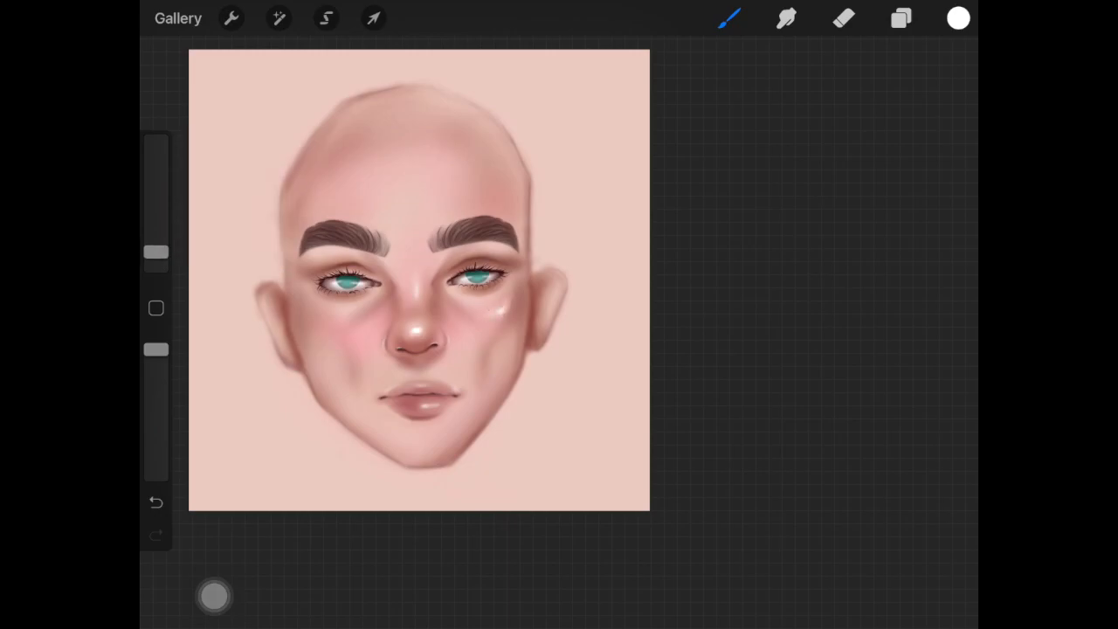
pyautogui.click(786, 17)
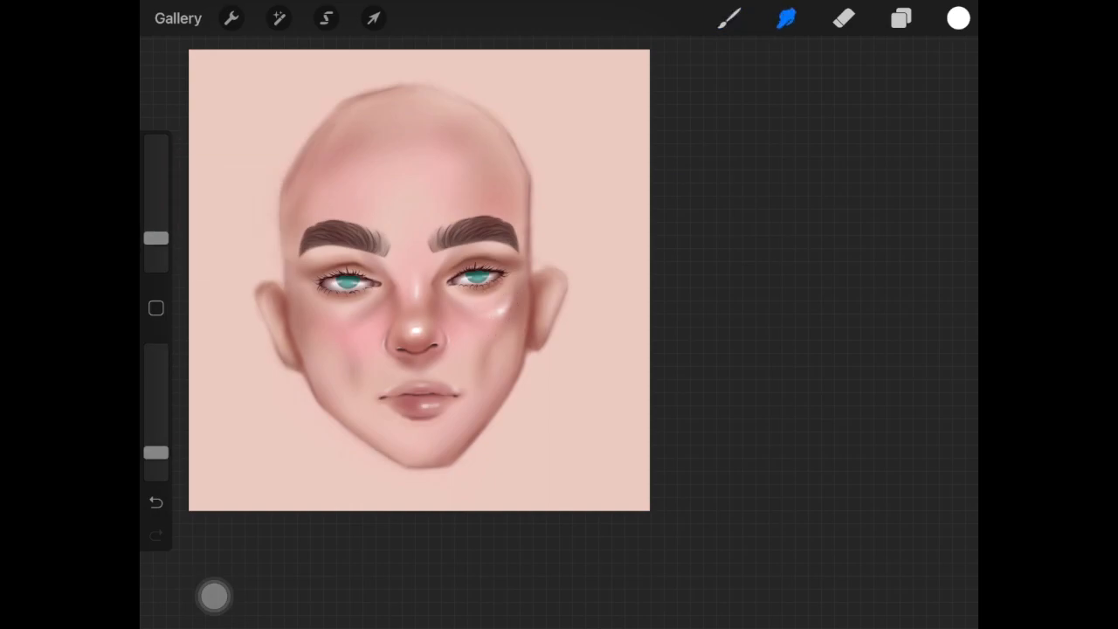
pyautogui.click(731, 17)
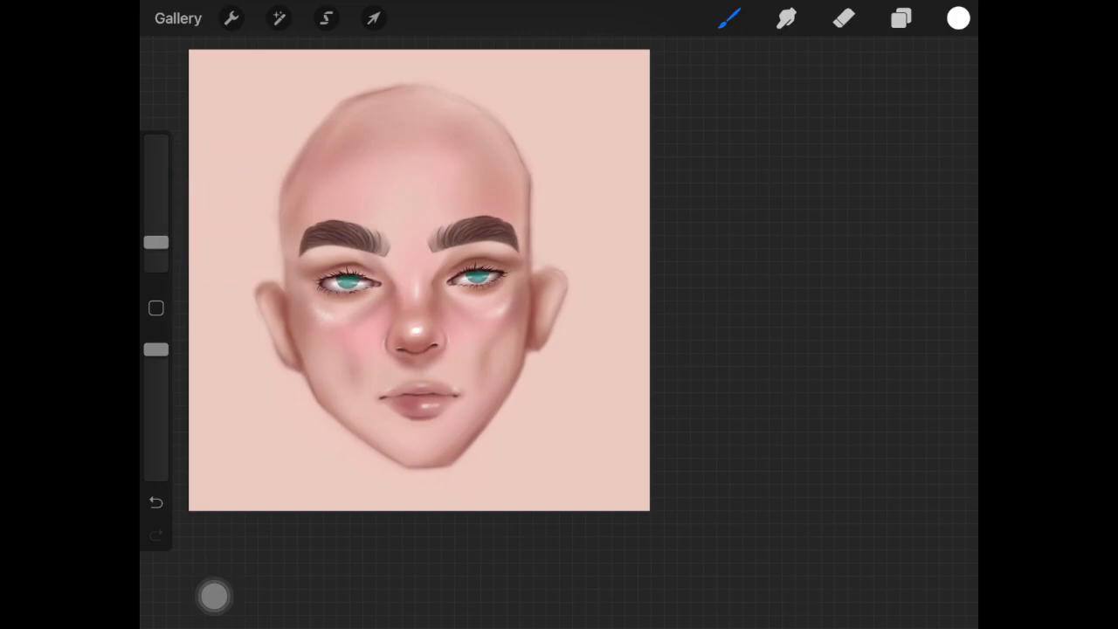
# Blend again and add more white highlights, undoing a stray stroke
pyautogui.click(787, 17)
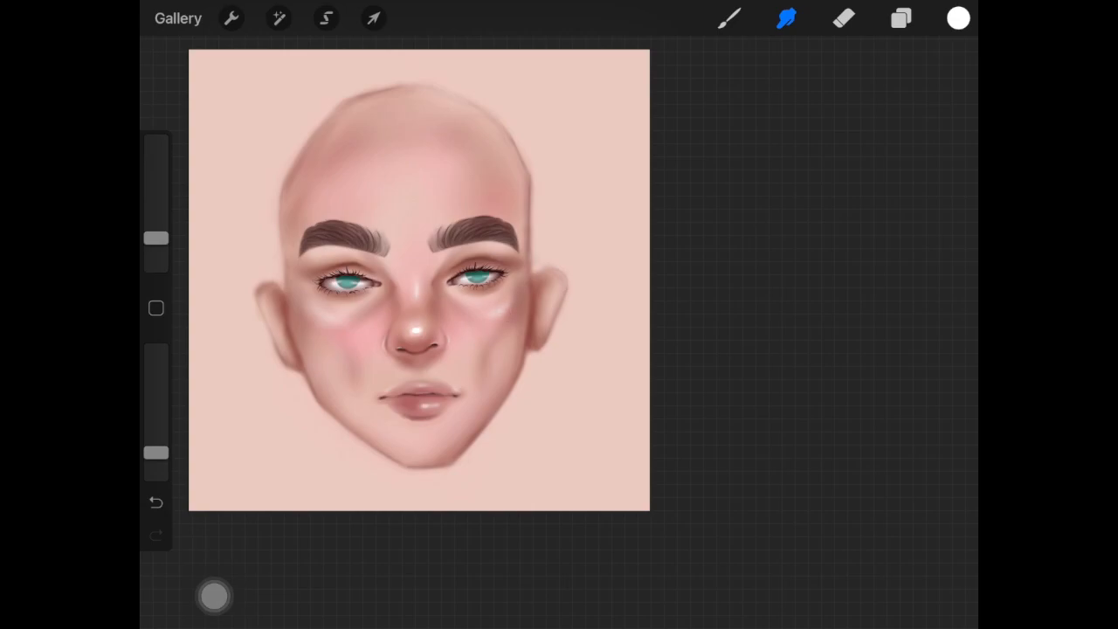
pyautogui.click(730, 17)
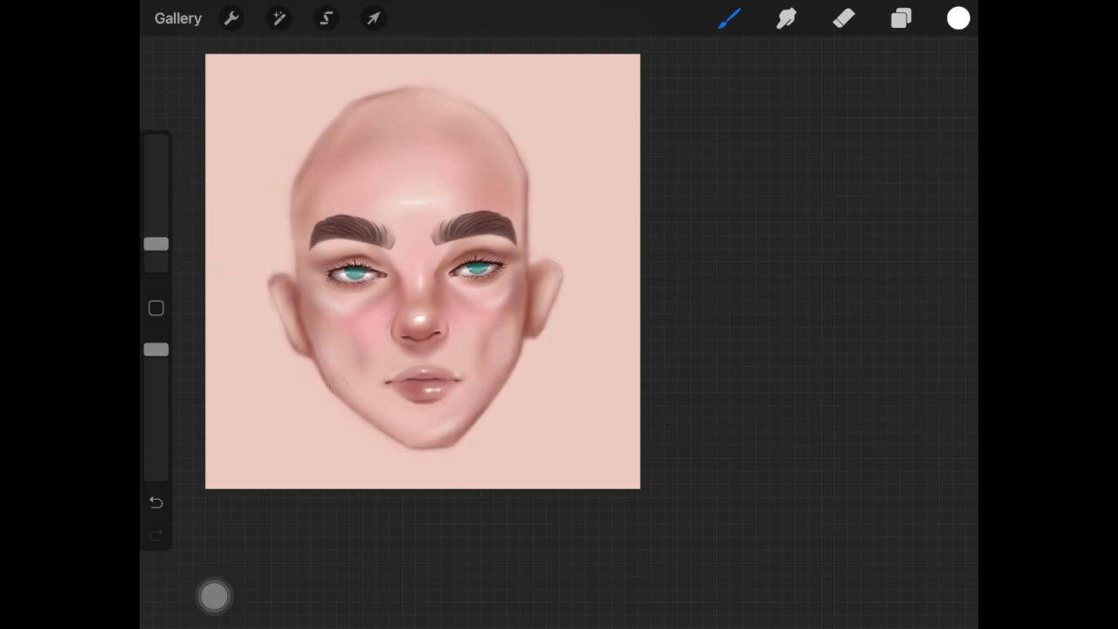
pyautogui.click(842, 17)
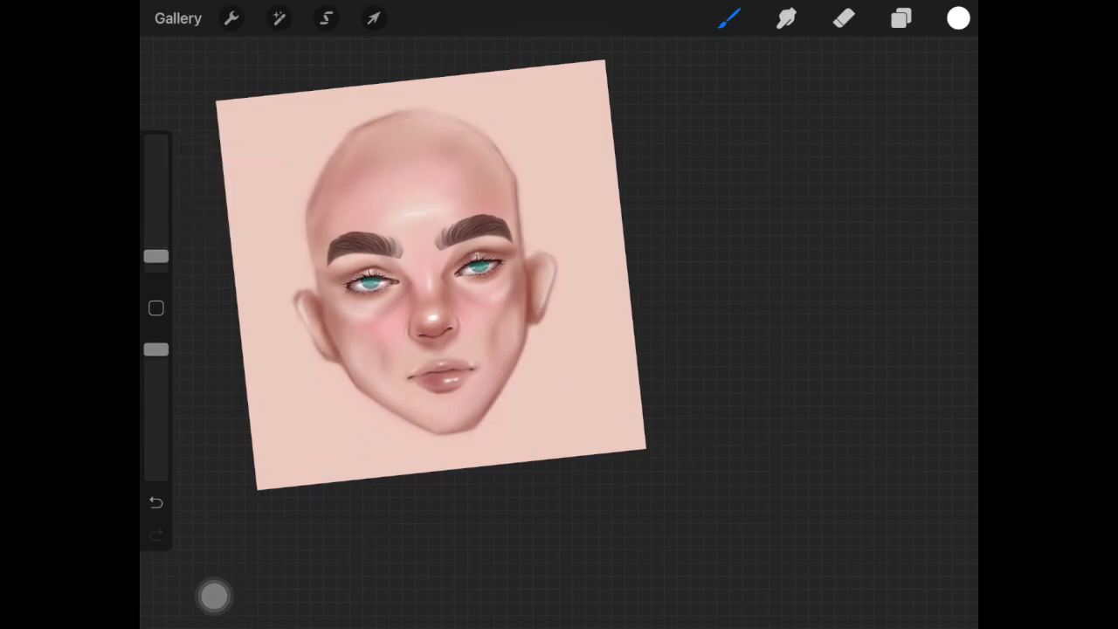
# Choose a freckle brush from the Brush Library
pyautogui.click(728, 17)
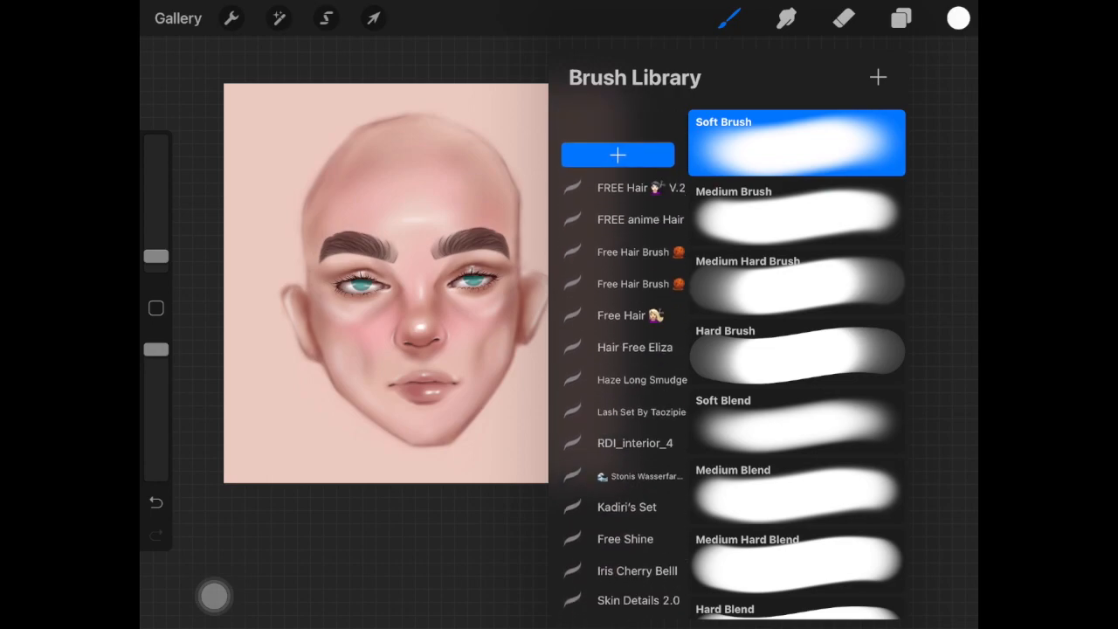
pyautogui.click(957, 17)
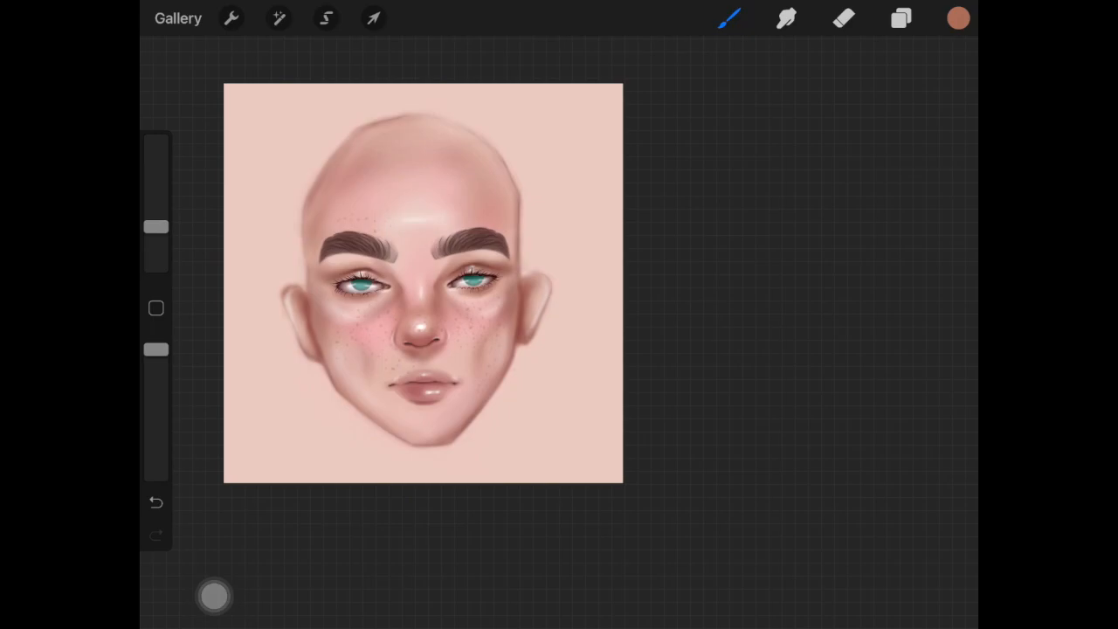
# Dot brown freckles over the nose and cheeks and smudge them into the skin
pyautogui.click(842, 17)
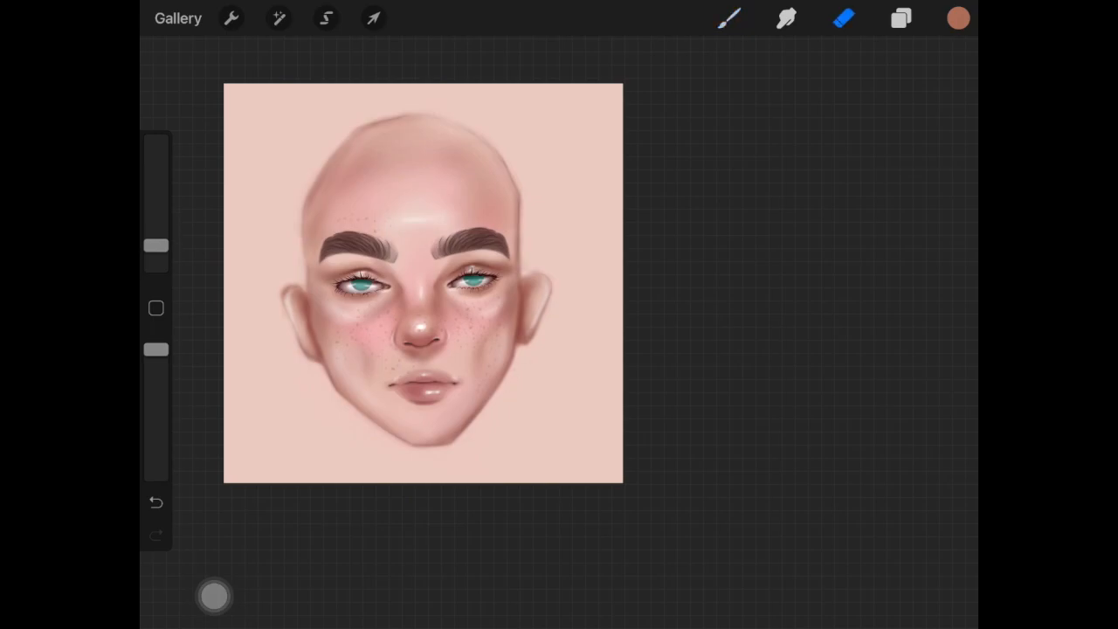
pyautogui.click(786, 18)
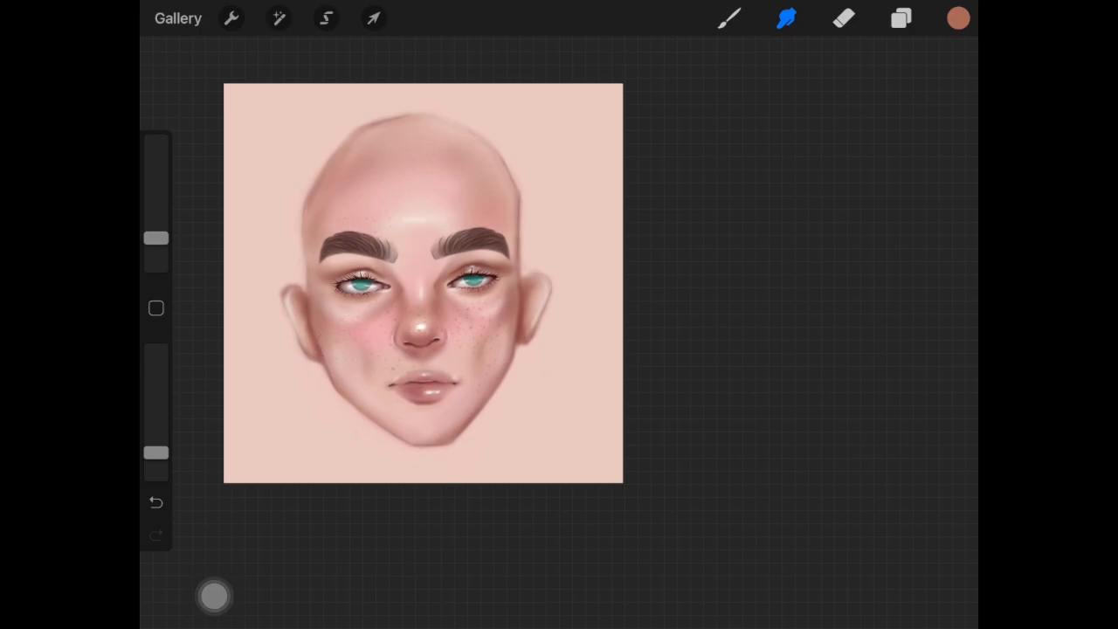
pyautogui.click(472, 336)
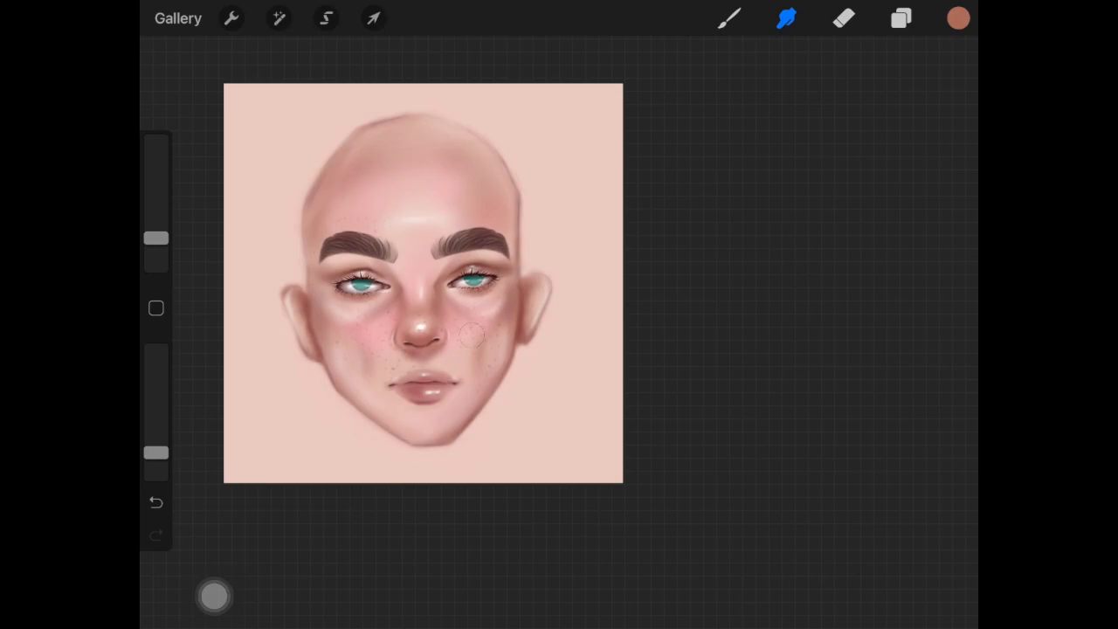